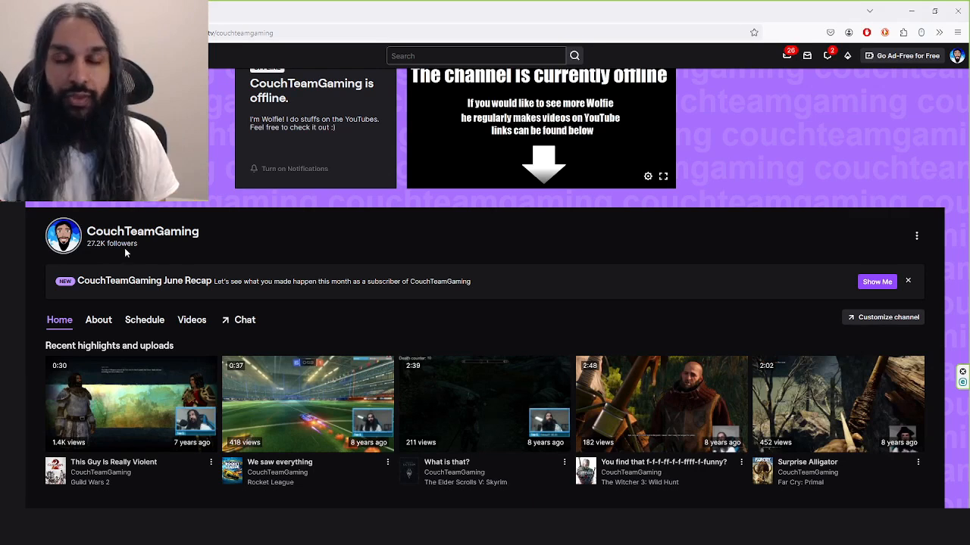
{"action": "mouse_move", "coordinate": [156, 252]}
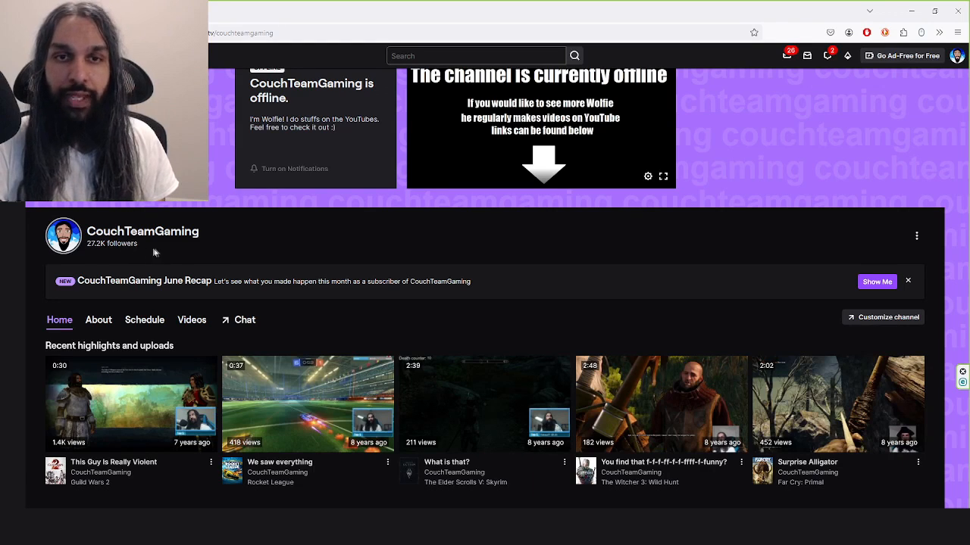
{"action": "mouse_move", "coordinate": [350, 237]}
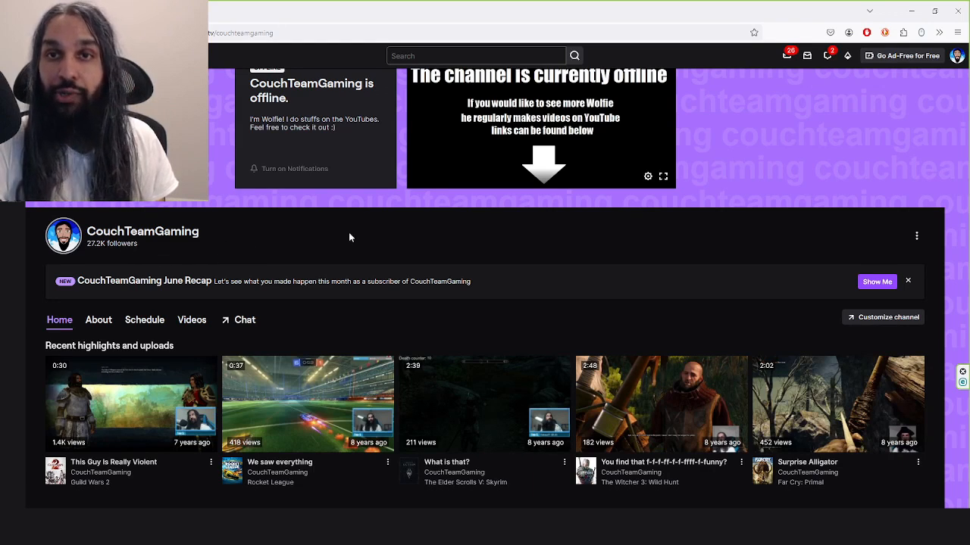
{"action": "mouse_move", "coordinate": [530, 235]}
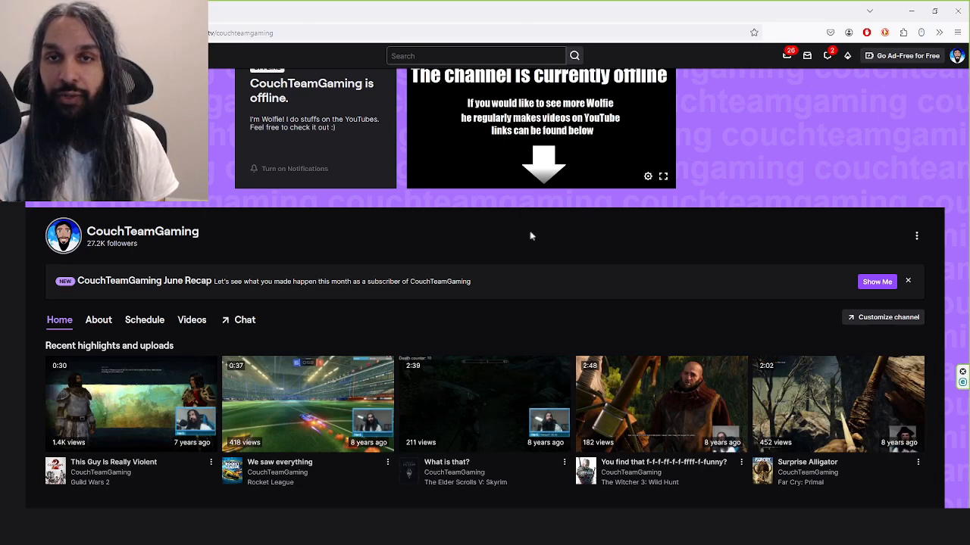
{"action": "mouse_move", "coordinate": [919, 102]}
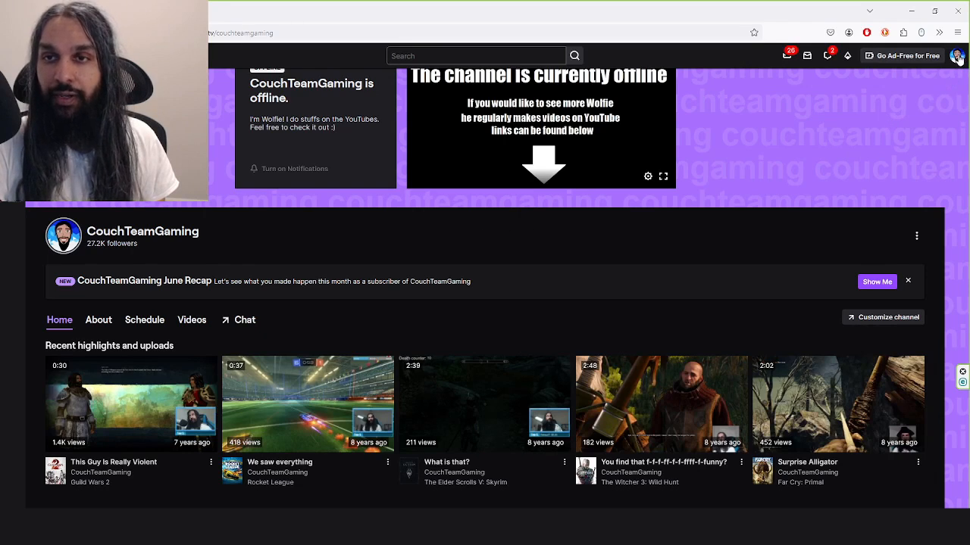
Open the account dropdown from the profile avatar on the CouchTeamGaming channel page
{"action": "left_click", "coordinate": [957, 55]}
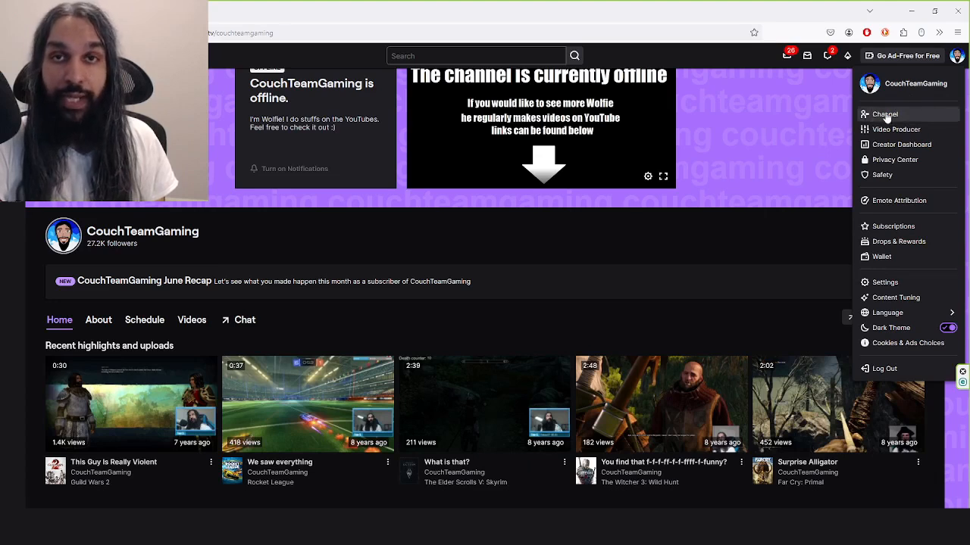
{"action": "mouse_move", "coordinate": [896, 129]}
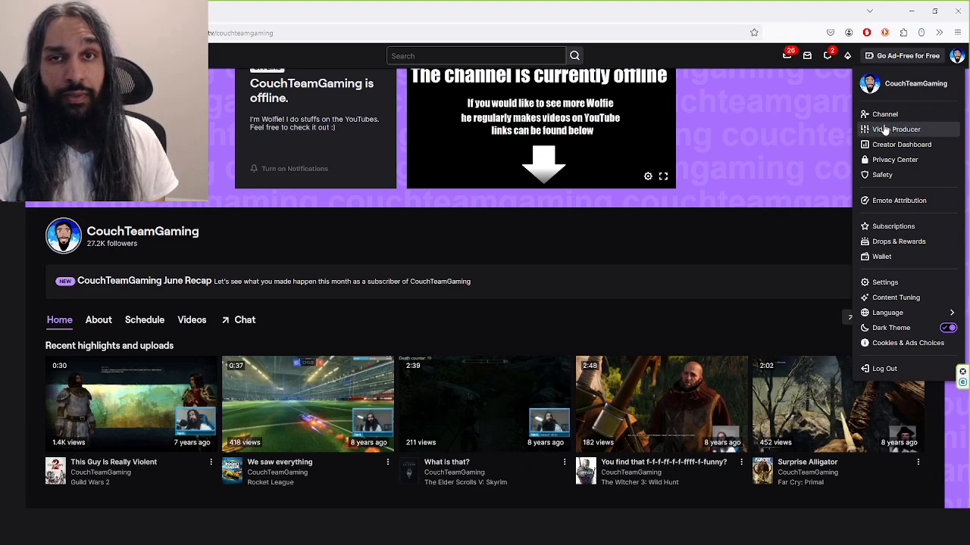
{"action": "mouse_move", "coordinate": [892, 135]}
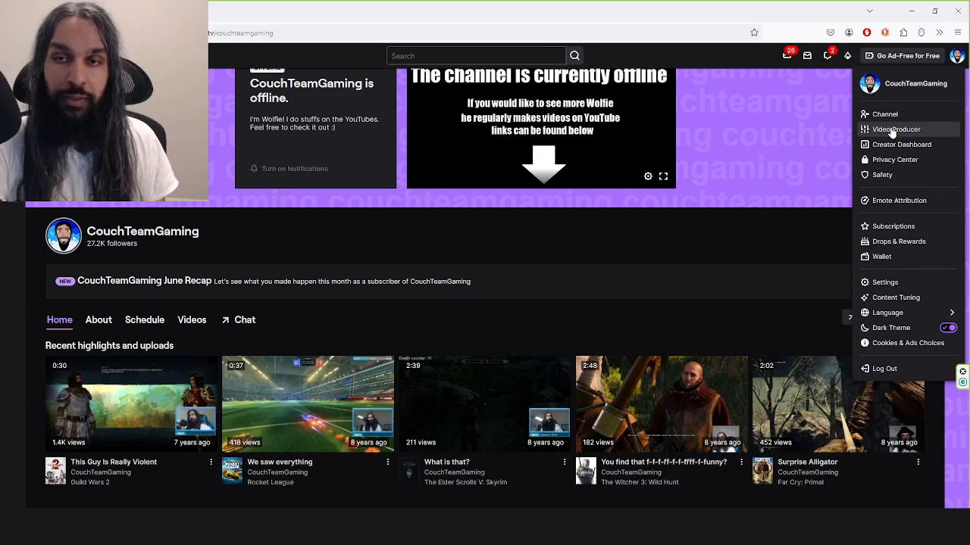
Go to Video Producer and open the options menu for 'This Guy Is Really Violent'
{"action": "left_click", "coordinate": [895, 129]}
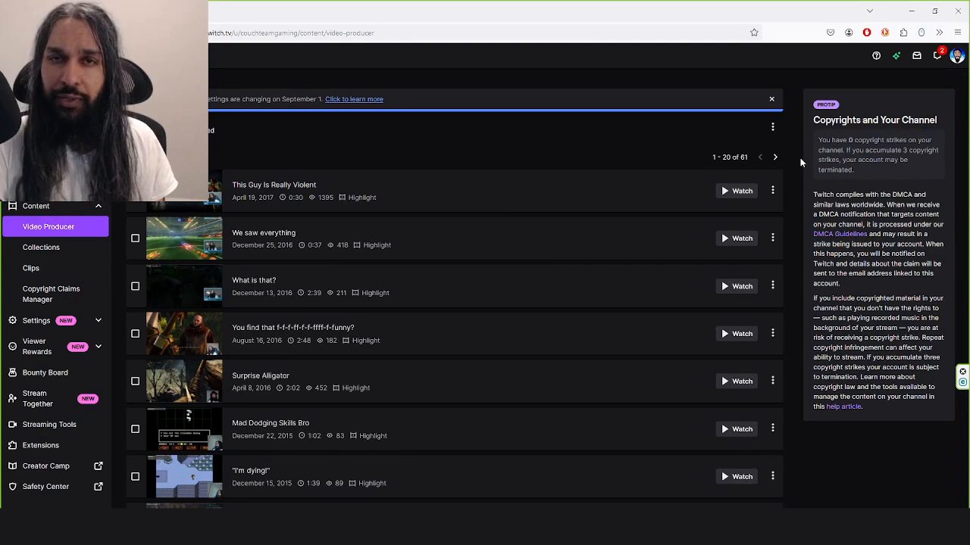
{"action": "mouse_move", "coordinate": [549, 190]}
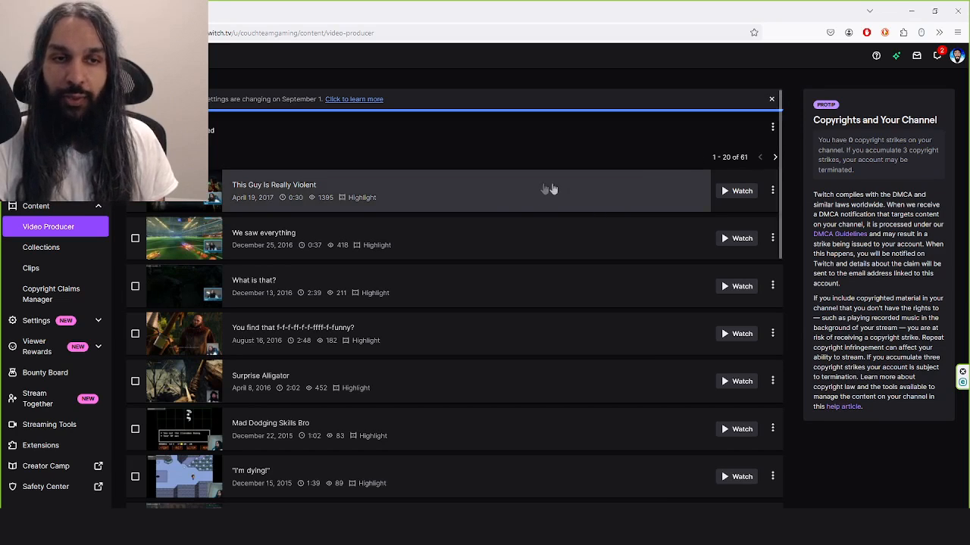
{"action": "mouse_move", "coordinate": [364, 156]}
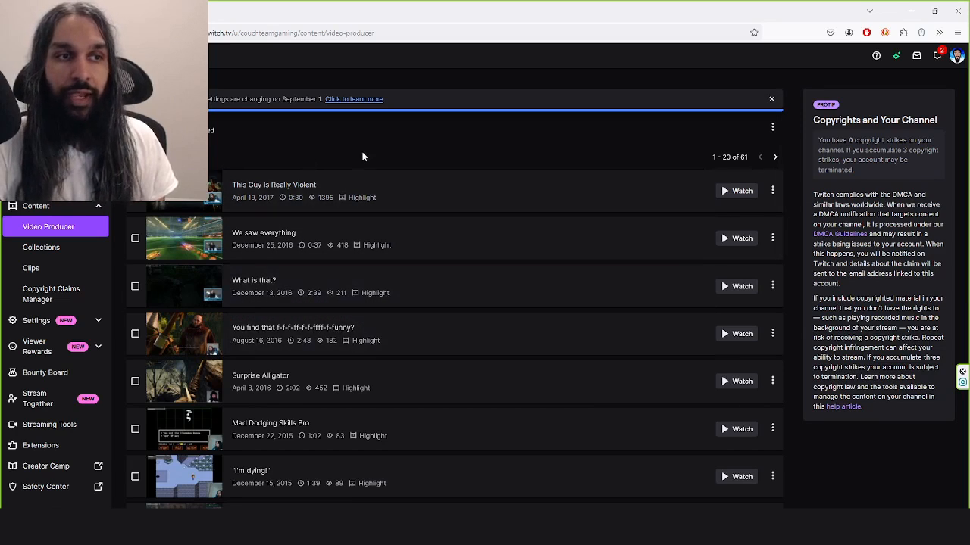
{"action": "mouse_move", "coordinate": [325, 157]}
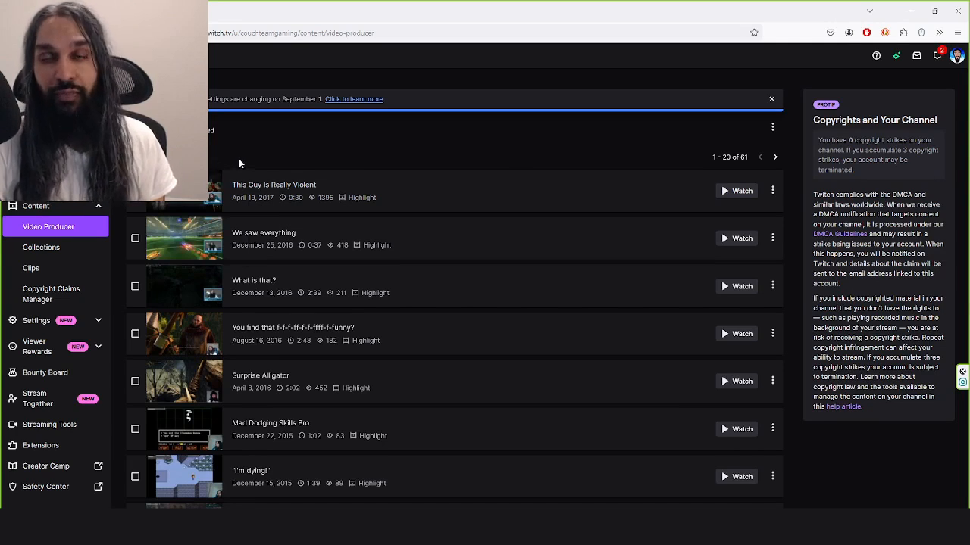
{"action": "mouse_move", "coordinate": [399, 195]}
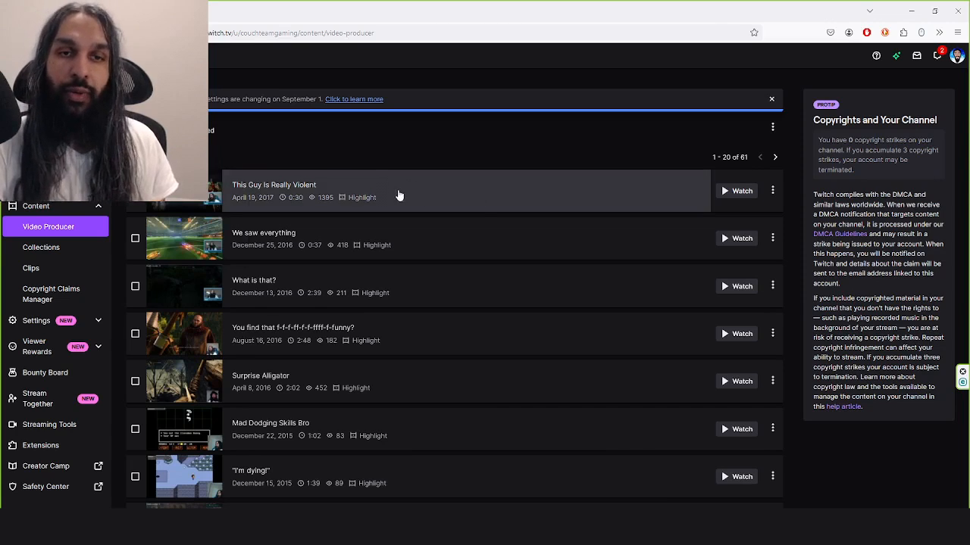
{"action": "mouse_move", "coordinate": [394, 198]}
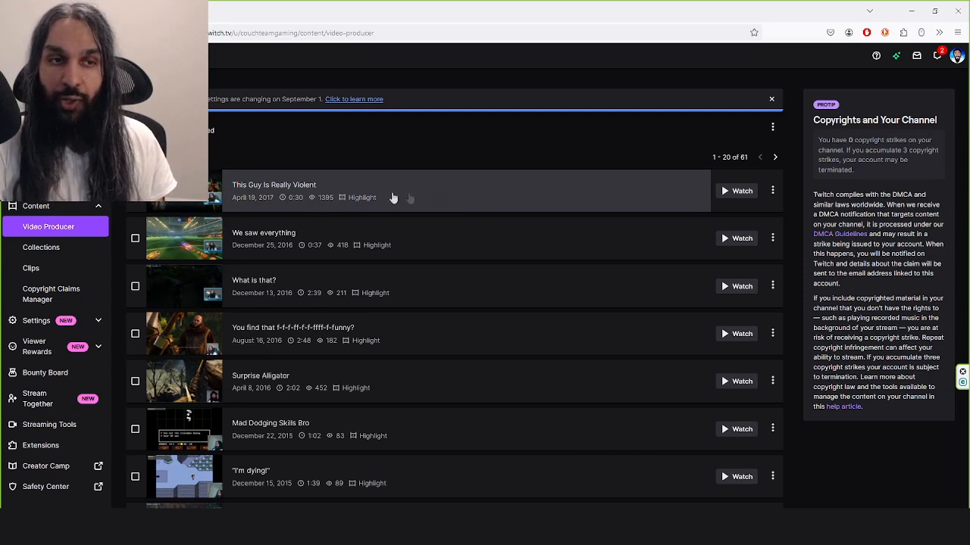
{"action": "mouse_move", "coordinate": [569, 197]}
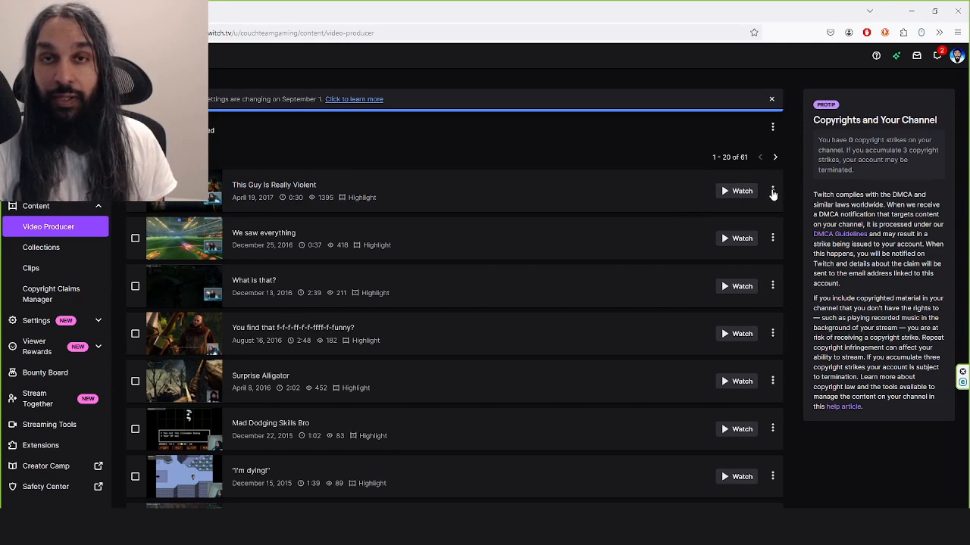
{"action": "left_click", "coordinate": [772, 190]}
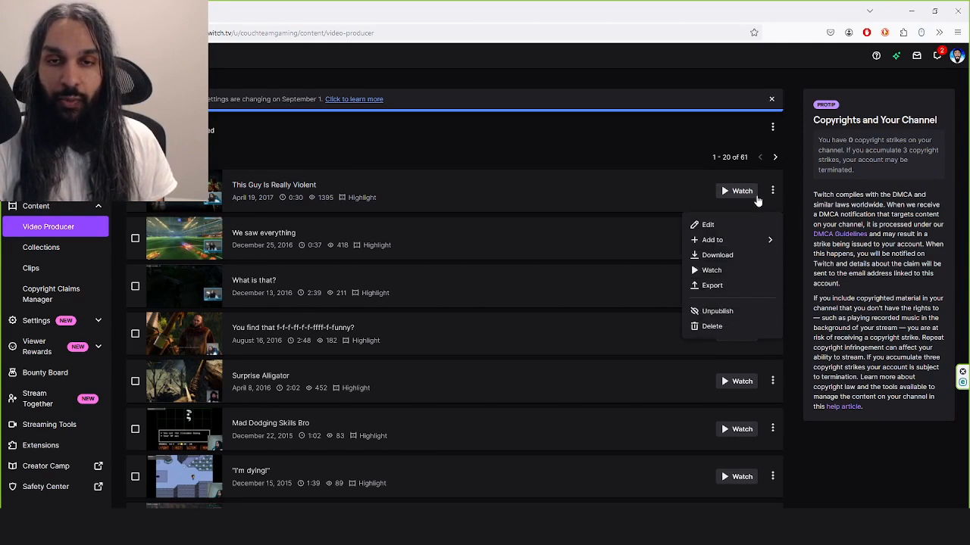
{"action": "mouse_move", "coordinate": [729, 255]}
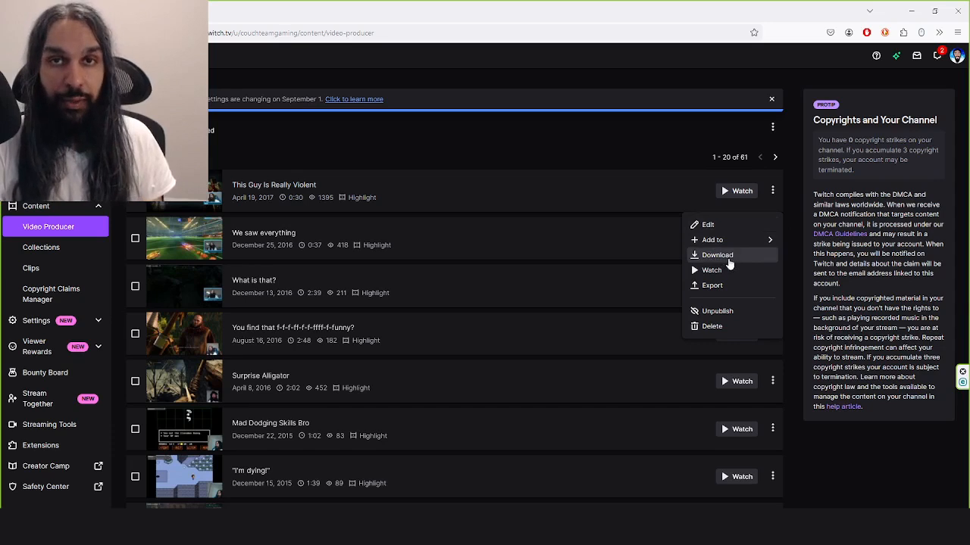